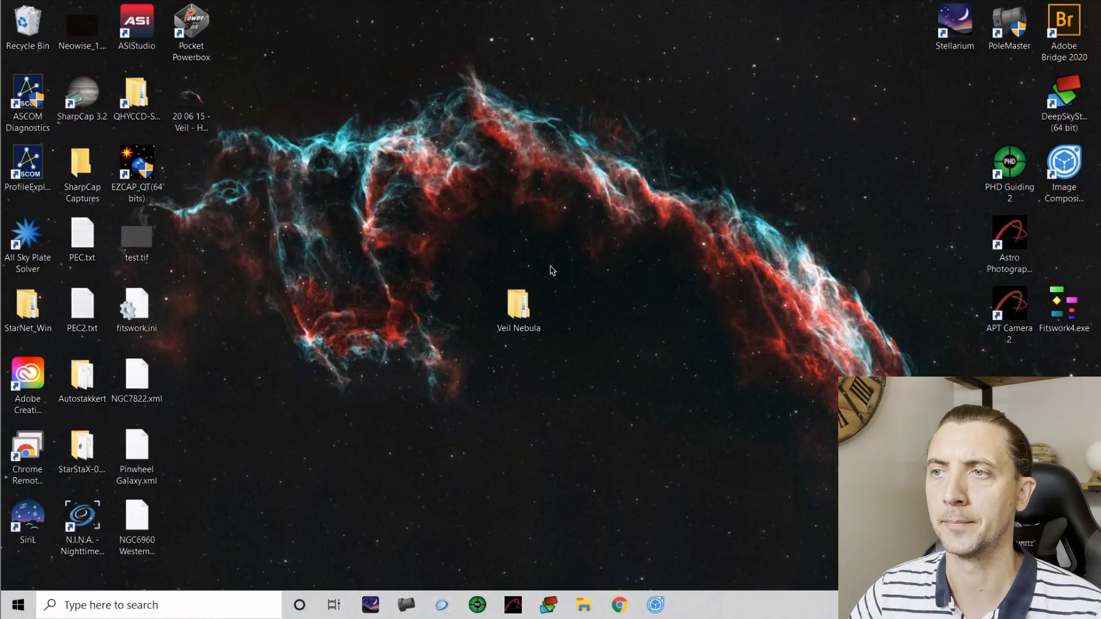
{"action": "mouse_move", "coordinate": [533, 298]}
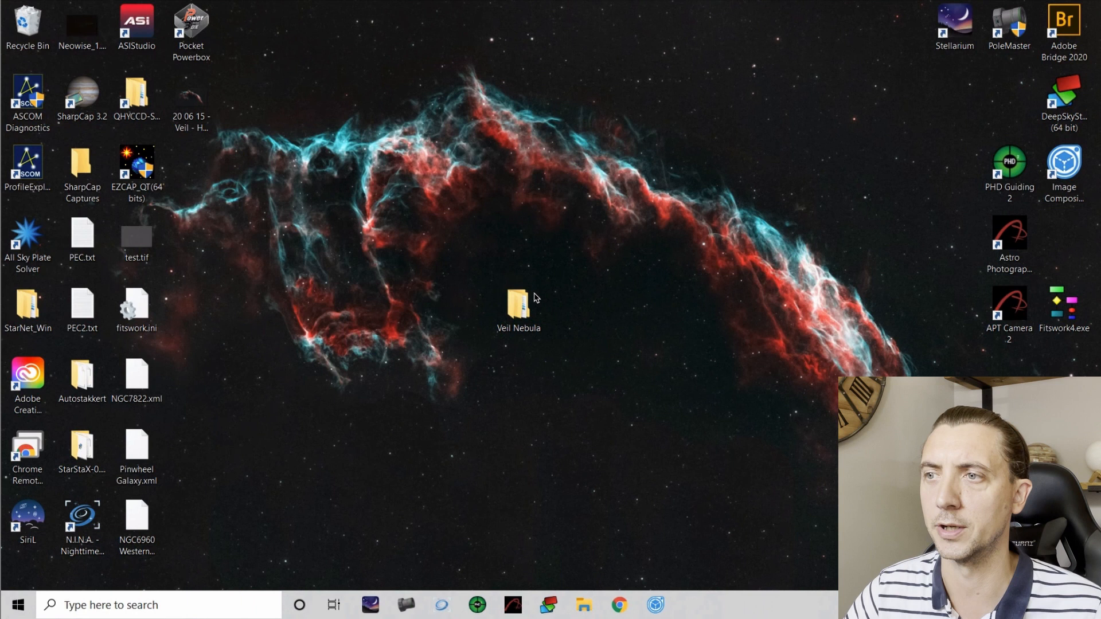
Browse the Veil Nebula folder's FLAT and BIAS calibration frames, then return to its top level
{"action": "double_click", "coordinate": [518, 301]}
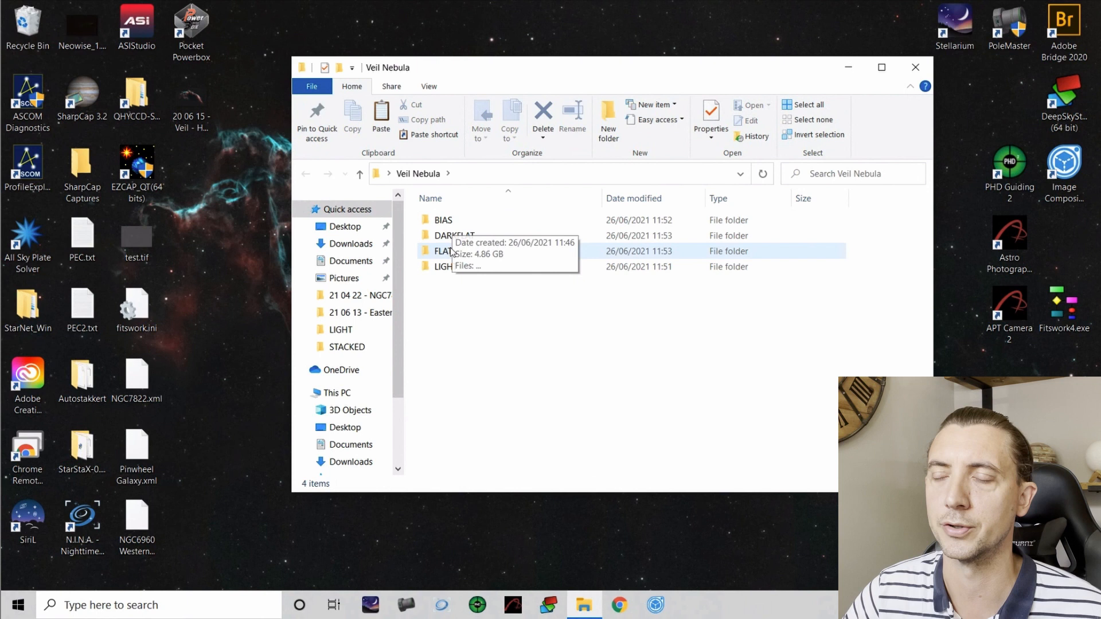
{"action": "double_click", "coordinate": [442, 265]}
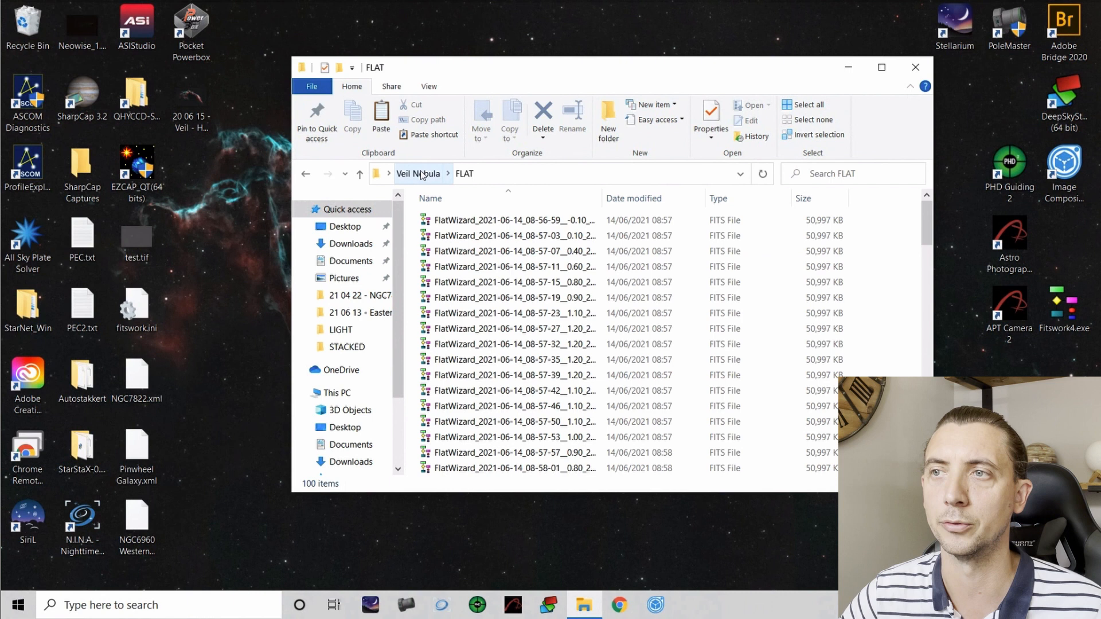
{"action": "left_click", "coordinate": [418, 173]}
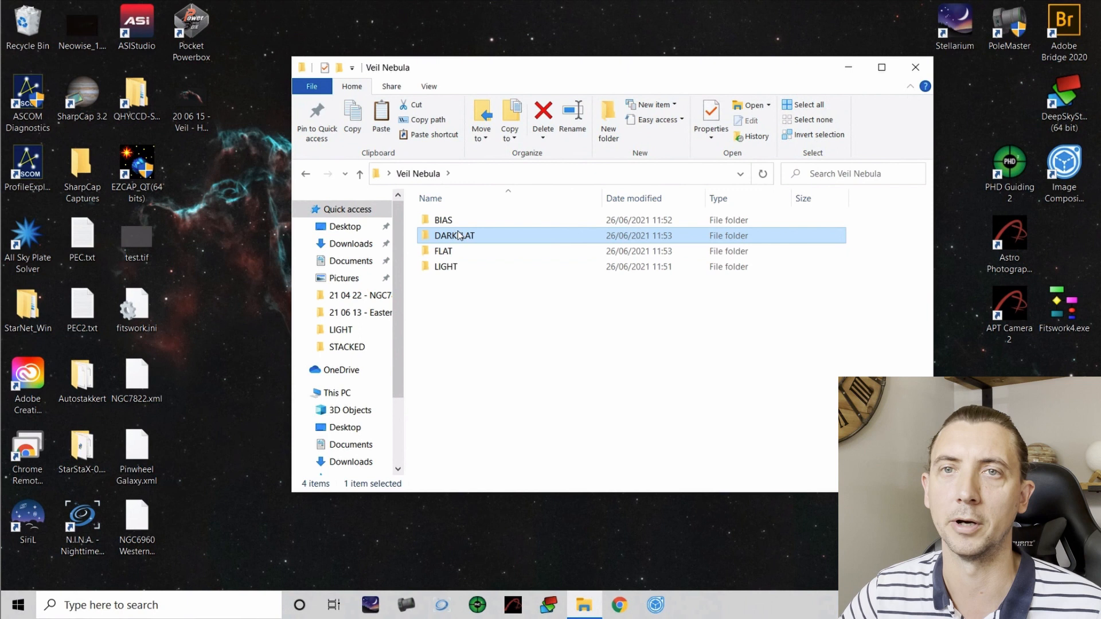
{"action": "double_click", "coordinate": [443, 220]}
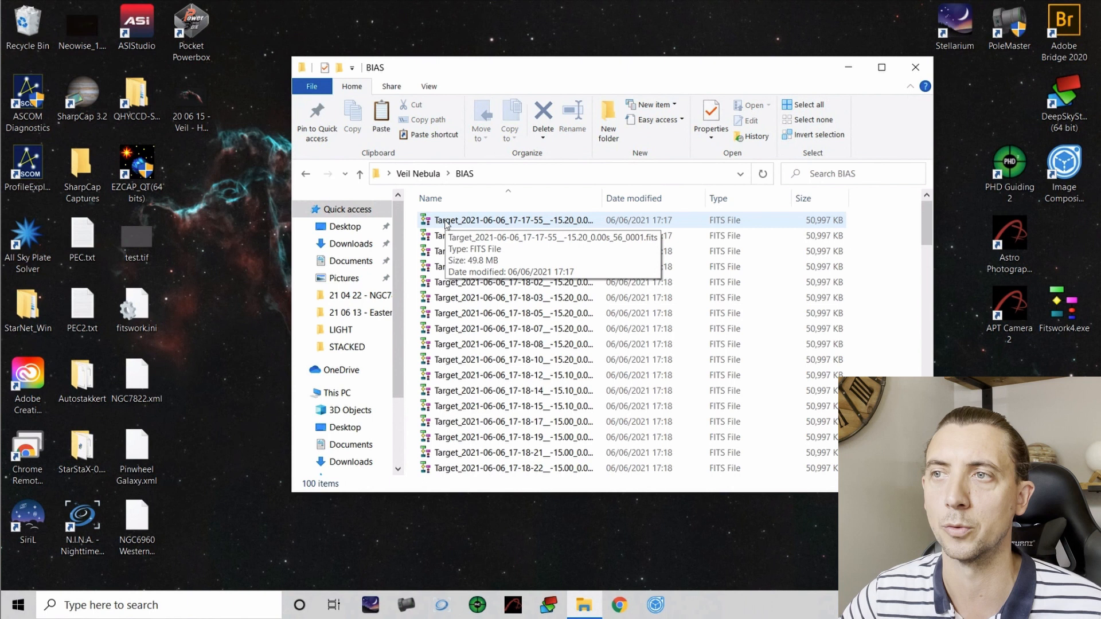
{"action": "left_click", "coordinate": [305, 173]}
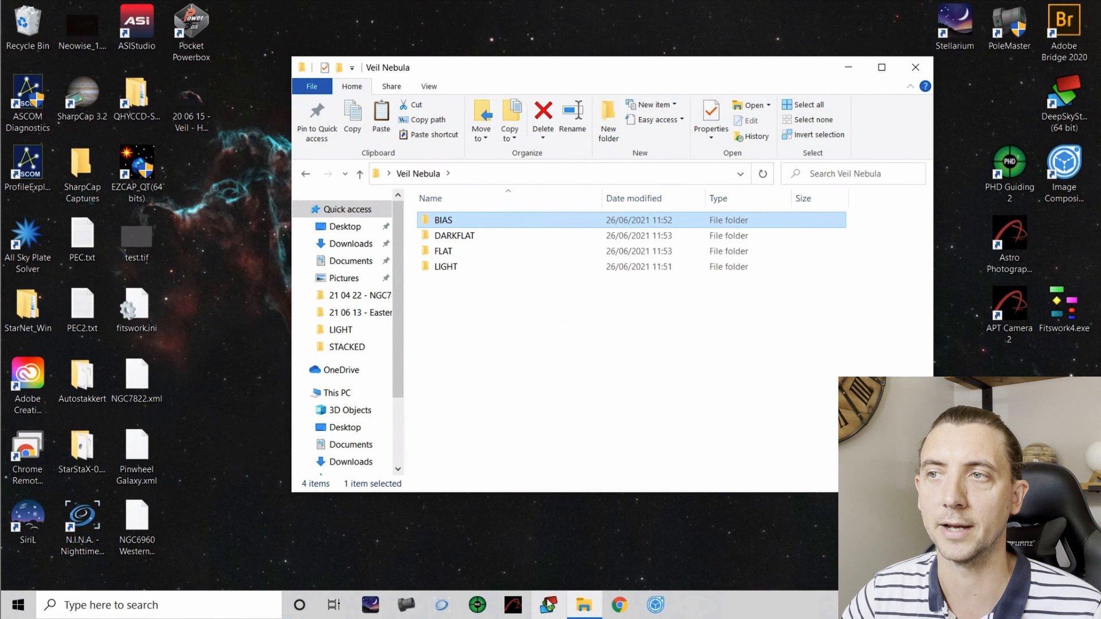
In Raw/FITS DDP Settings, treat 16-bit monochrome FITS as RAW with Generic RGGB and AHD interpolation
{"action": "left_click", "coordinate": [548, 604]}
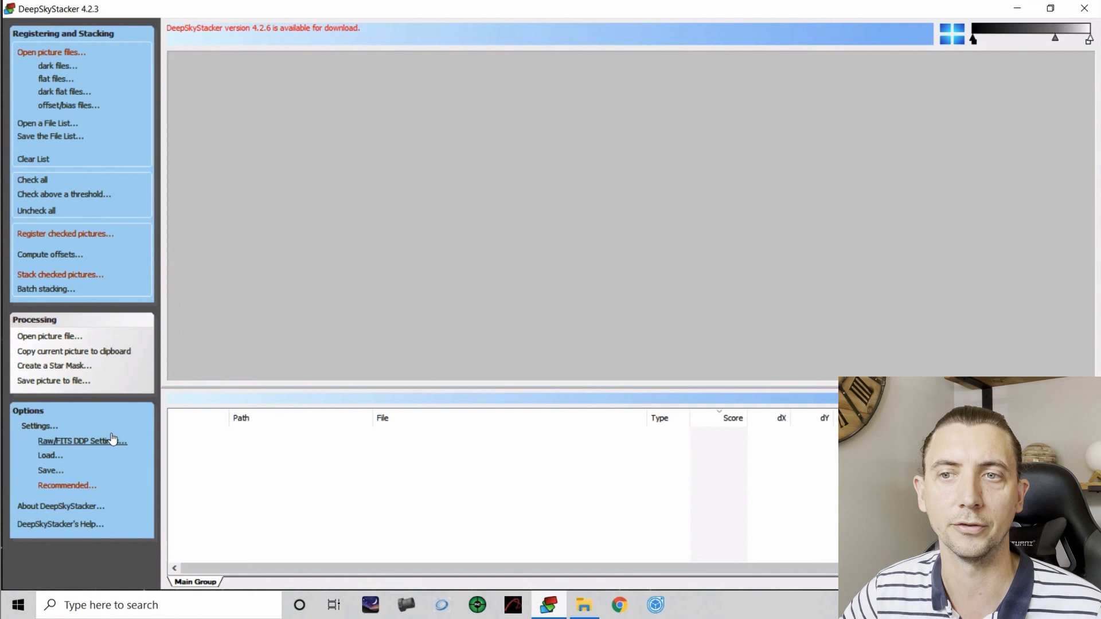
{"action": "left_click", "coordinate": [83, 441]}
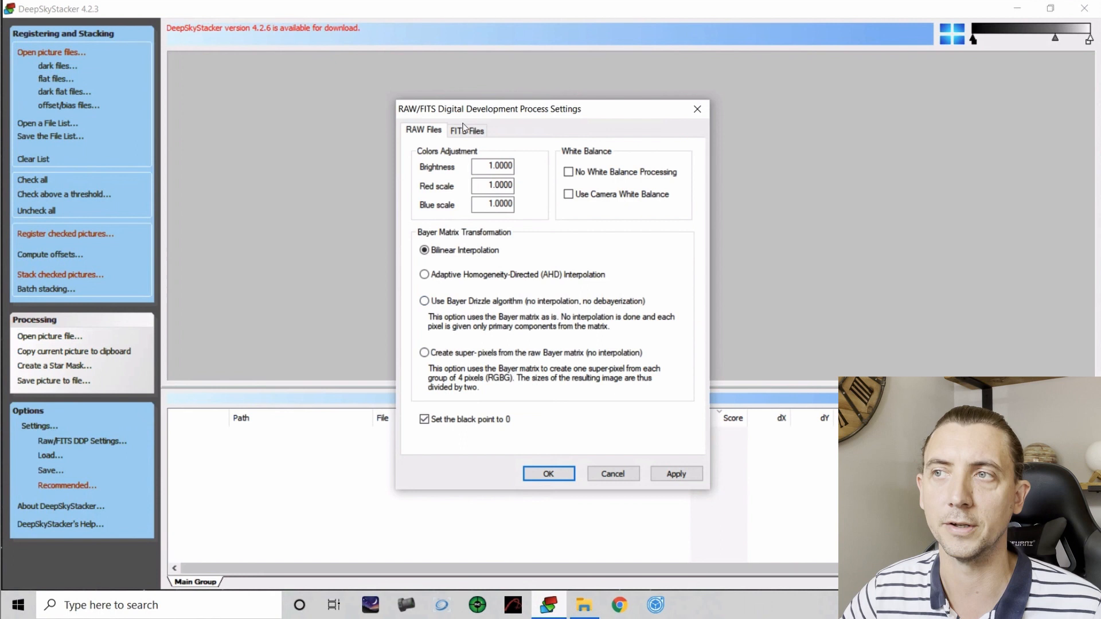
{"action": "left_click", "coordinate": [467, 129]}
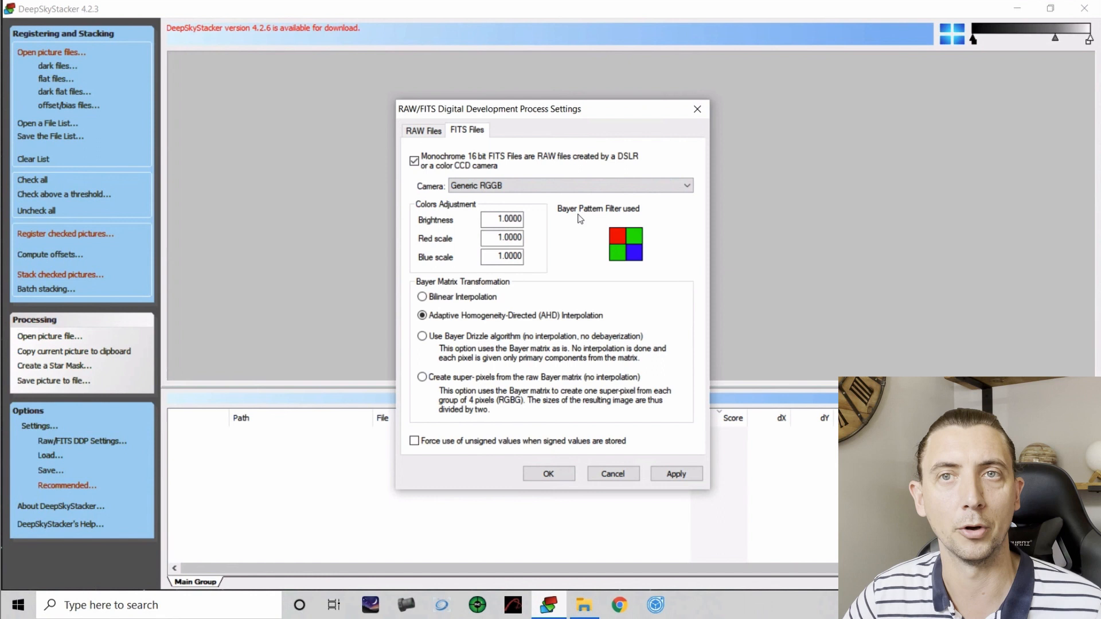
{"action": "left_click", "coordinate": [414, 161]}
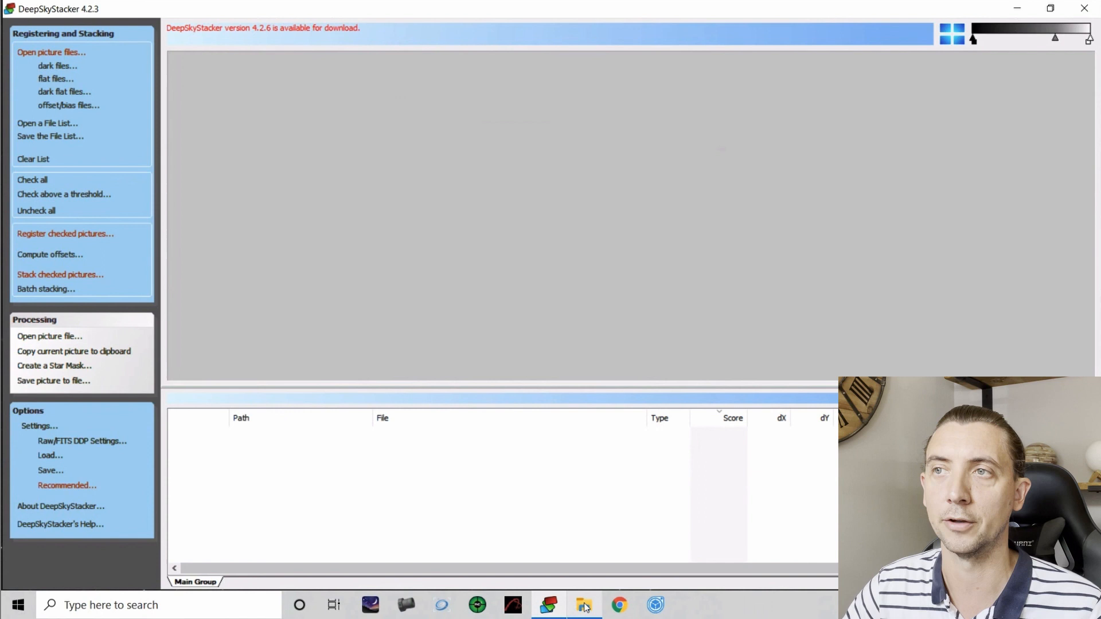
Drag in the 17 SII lights as Light Frames, then the FLAT, DARKFLAT and BIAS folder contents as their frame types
{"action": "left_click", "coordinate": [584, 604]}
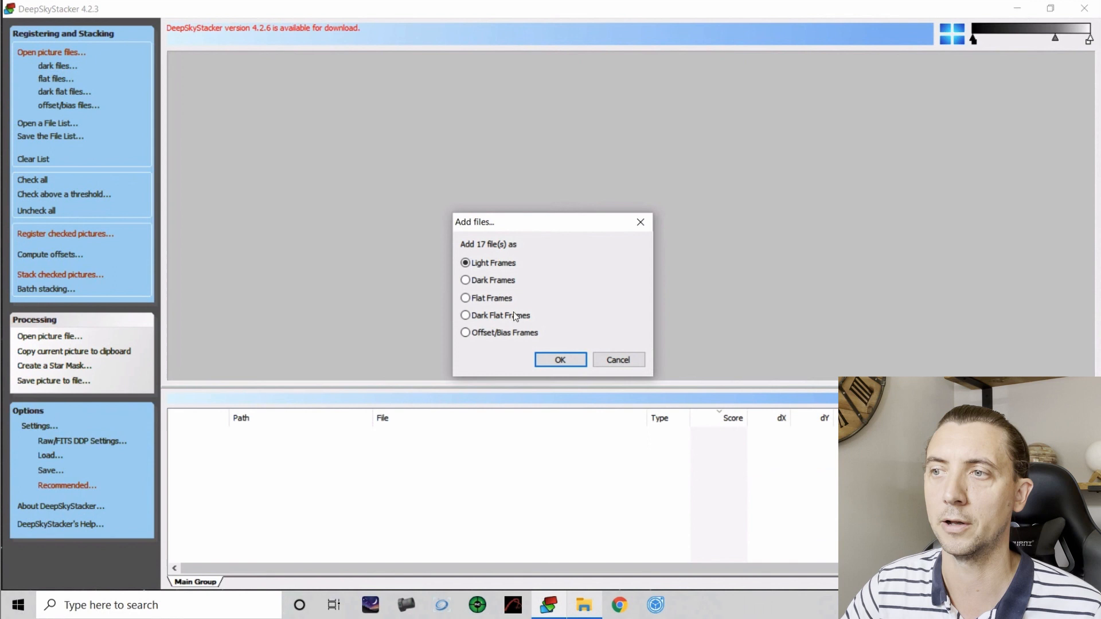
{"action": "left_click", "coordinate": [560, 358]}
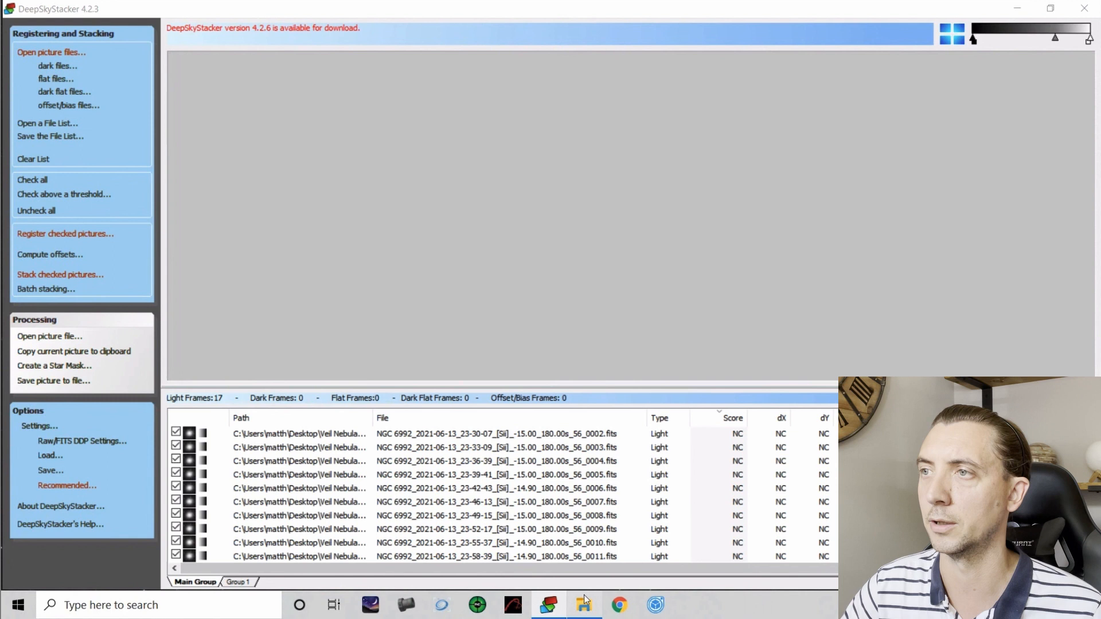
{"action": "left_click", "coordinate": [584, 604]}
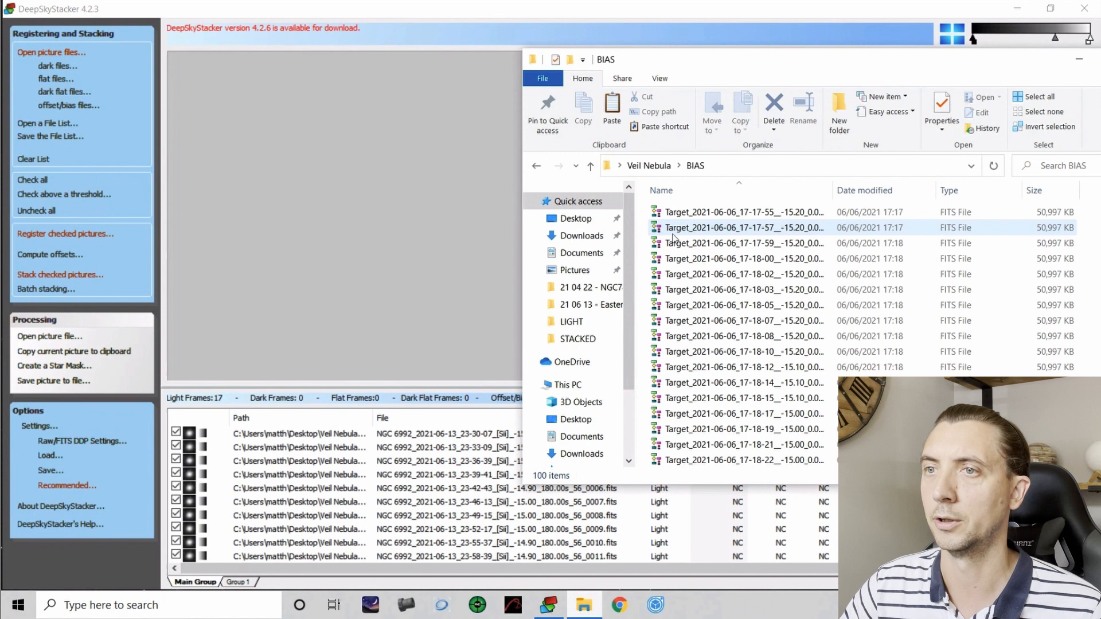
{"action": "key", "text": "ctrl+a"}
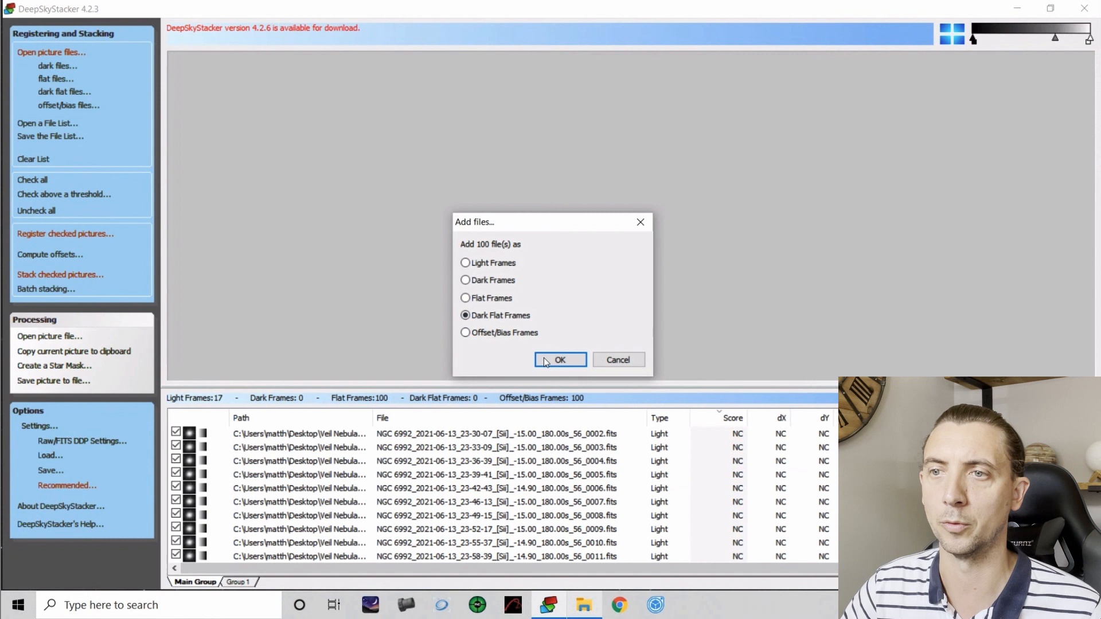
{"action": "left_click", "coordinate": [559, 359]}
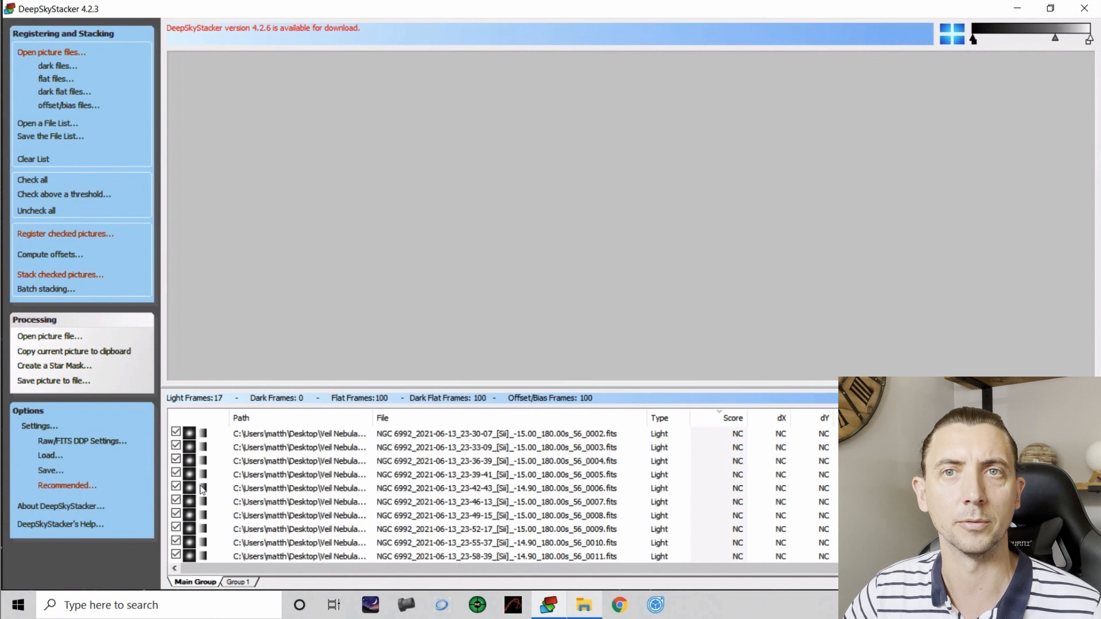
{"action": "mouse_move", "coordinate": [254, 469]}
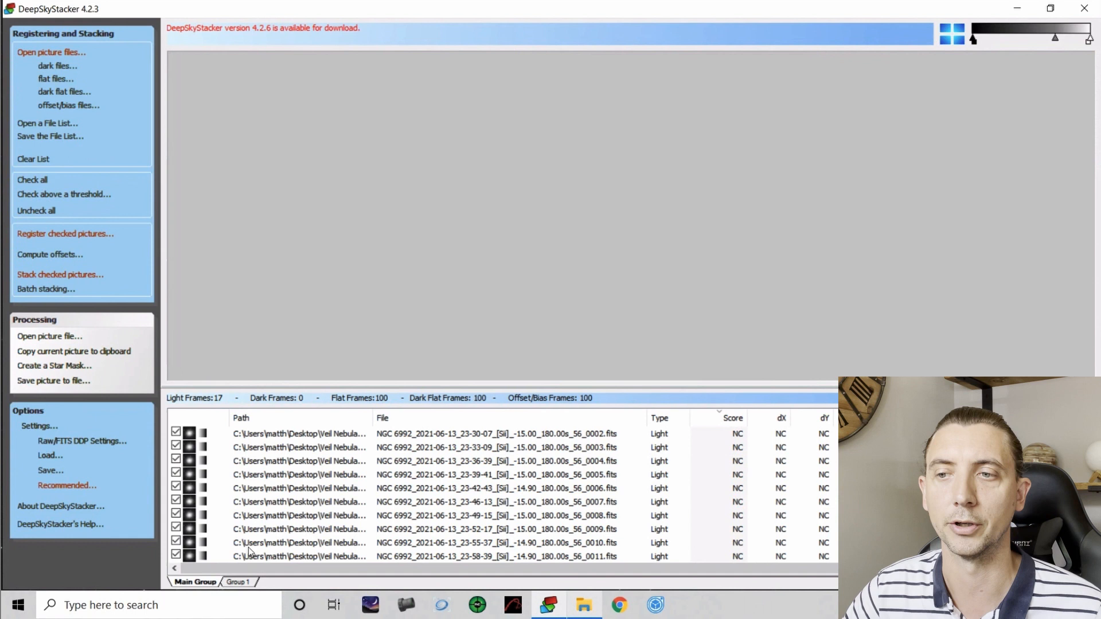
{"action": "mouse_move", "coordinate": [237, 581]}
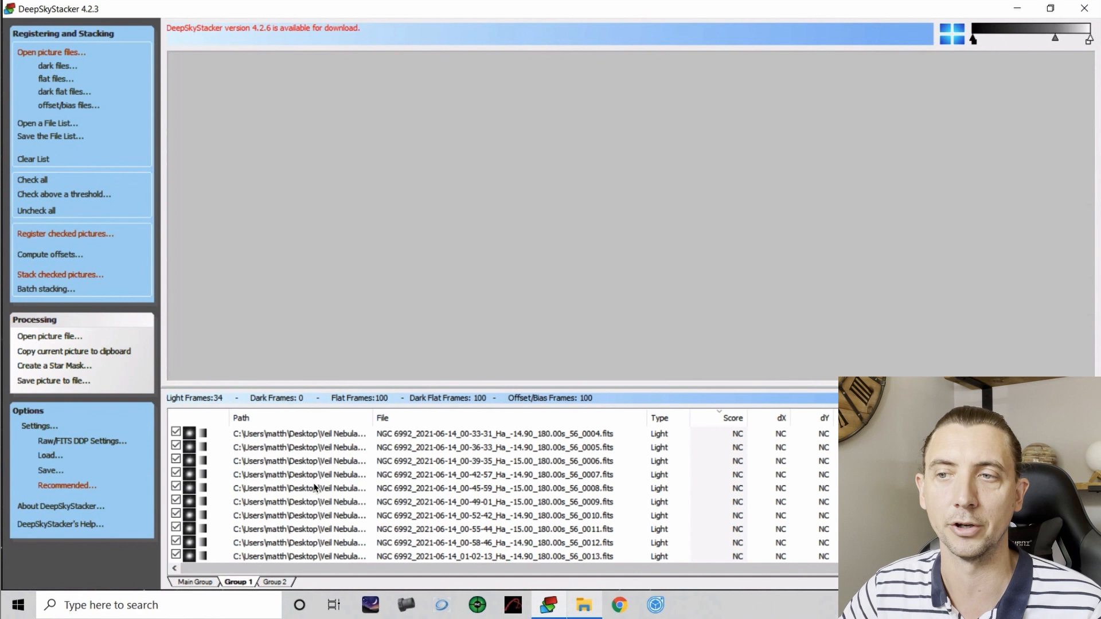
Add the next filter's 17 light frames into Group 2, creating a Group 3 tab
{"action": "left_click", "coordinate": [195, 581]}
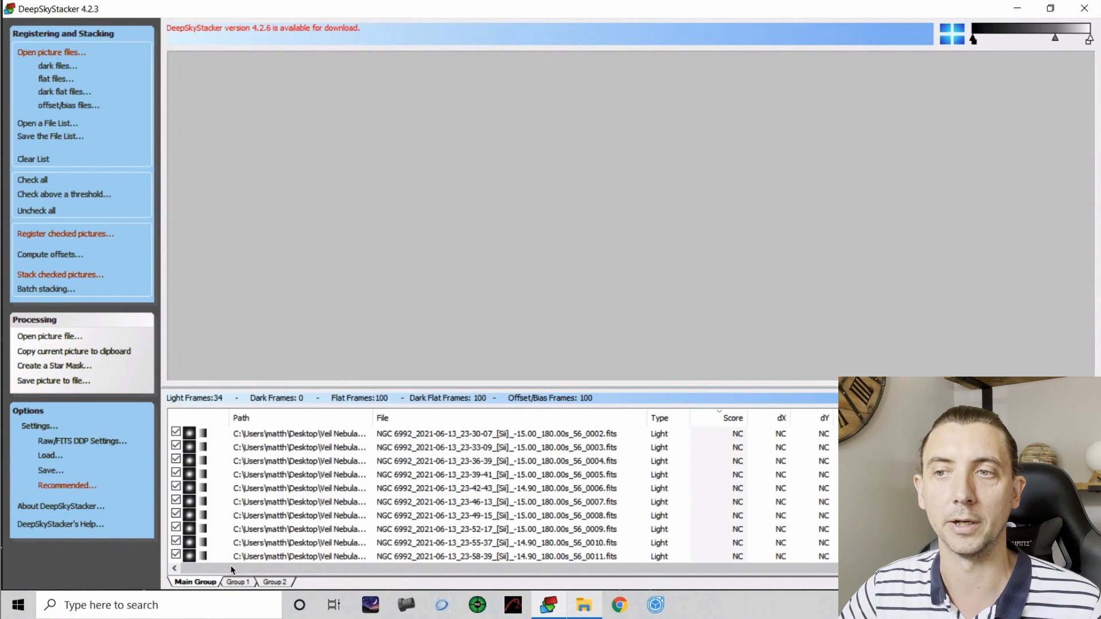
{"action": "left_click", "coordinate": [238, 581]}
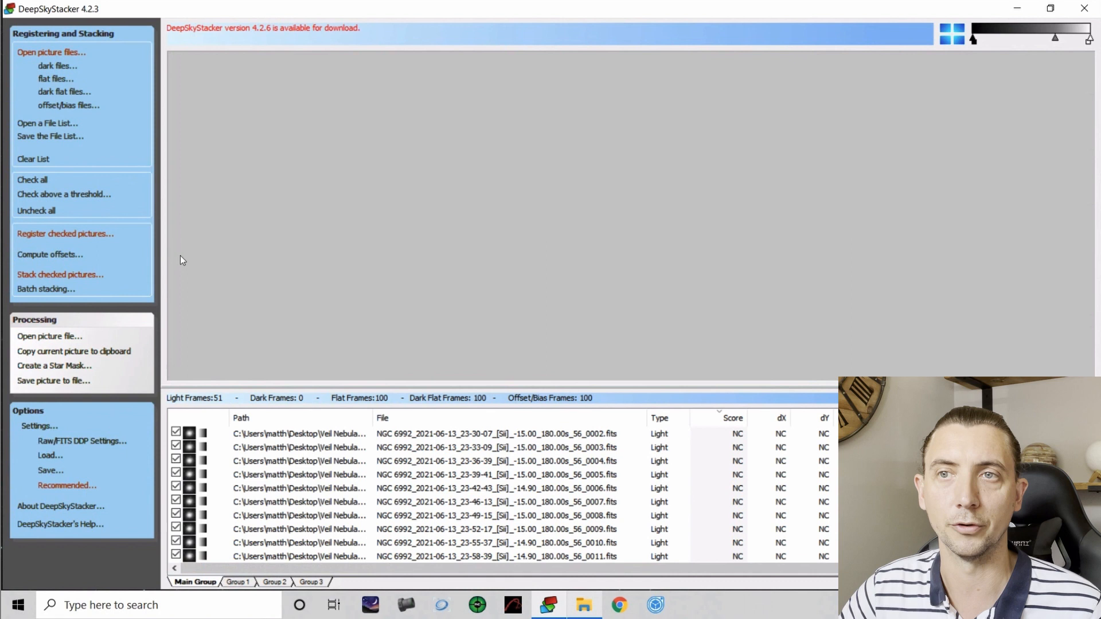
Register checked pictures with hot pixel detection on and Stack after registering unticked
{"action": "left_click", "coordinate": [64, 233]}
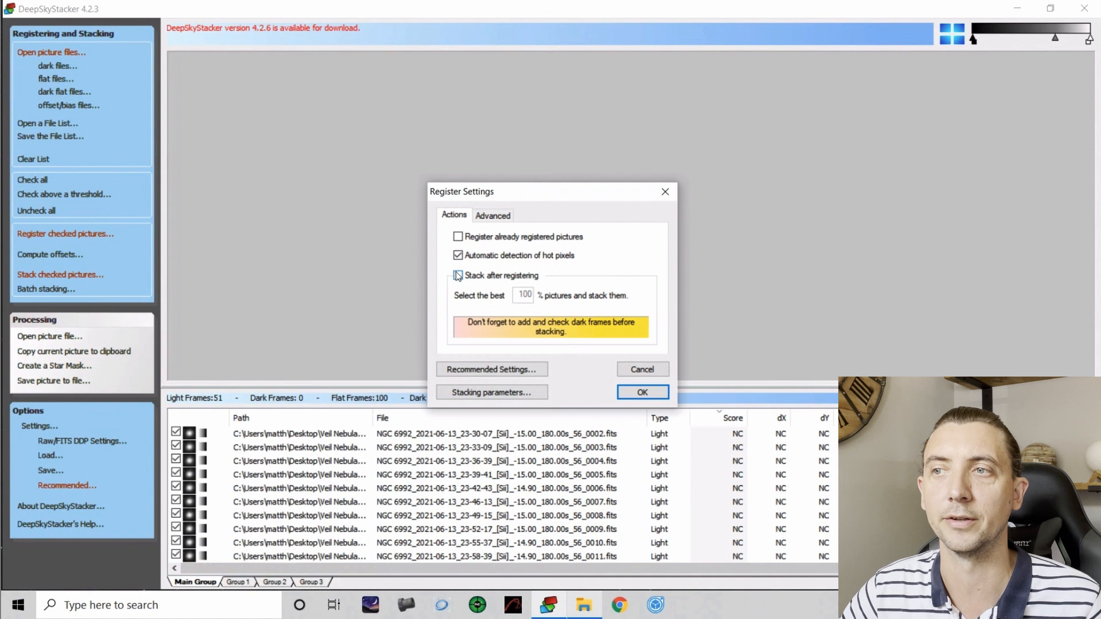
{"action": "left_click", "coordinate": [457, 275]}
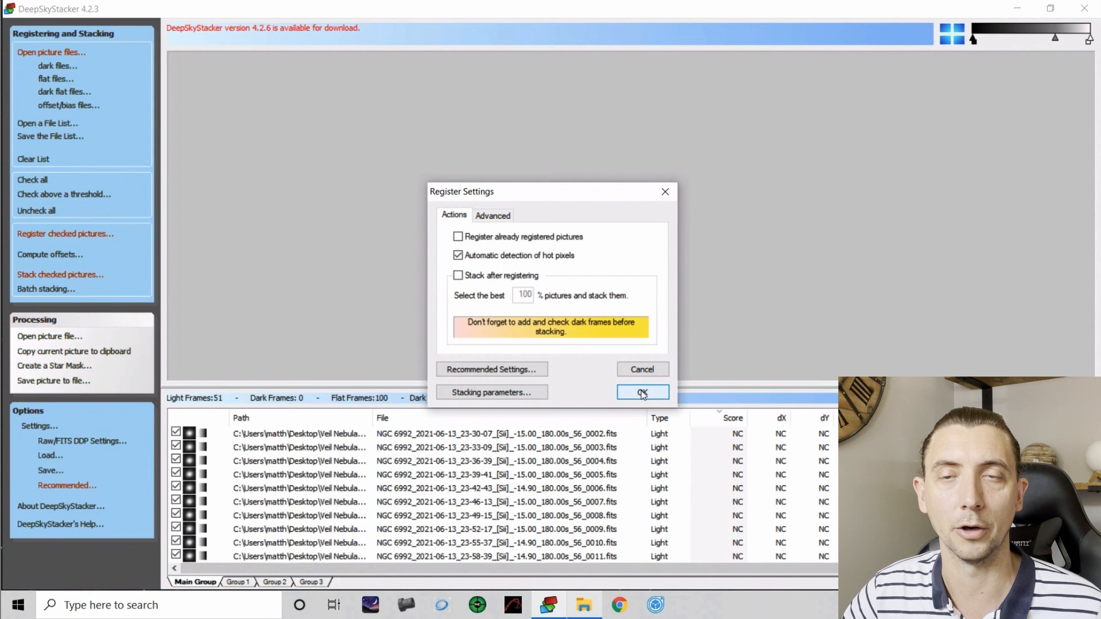
{"action": "left_click", "coordinate": [640, 392]}
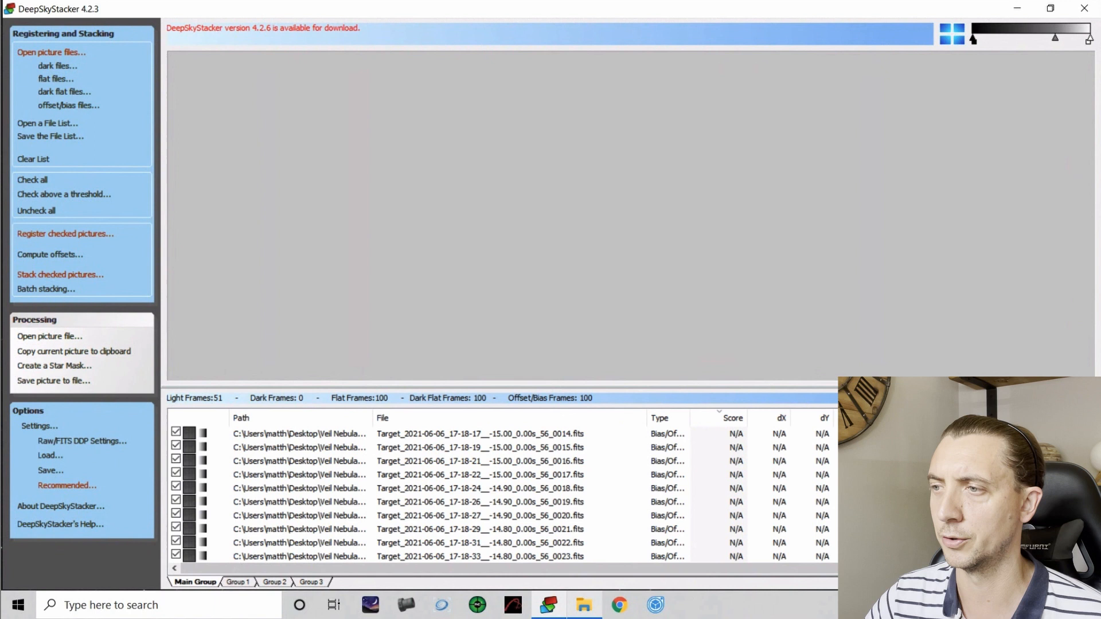
Compare the Ha, Main and O3 groups' scores and make the top-scoring OIII frame the reference frame
{"action": "left_click", "coordinate": [239, 583]}
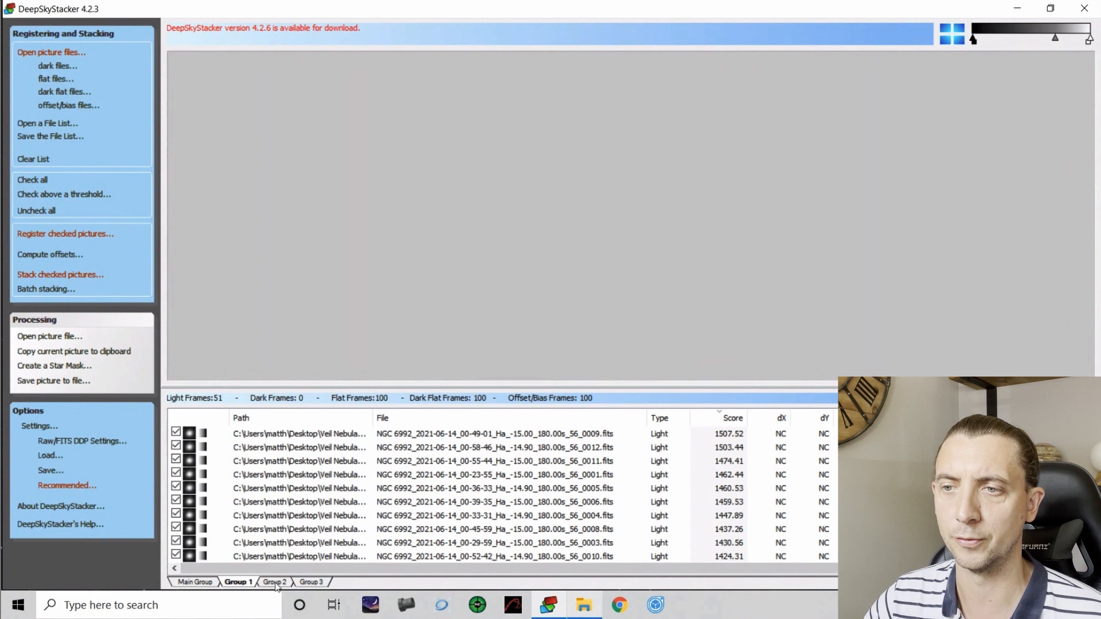
{"action": "left_click", "coordinate": [194, 581]}
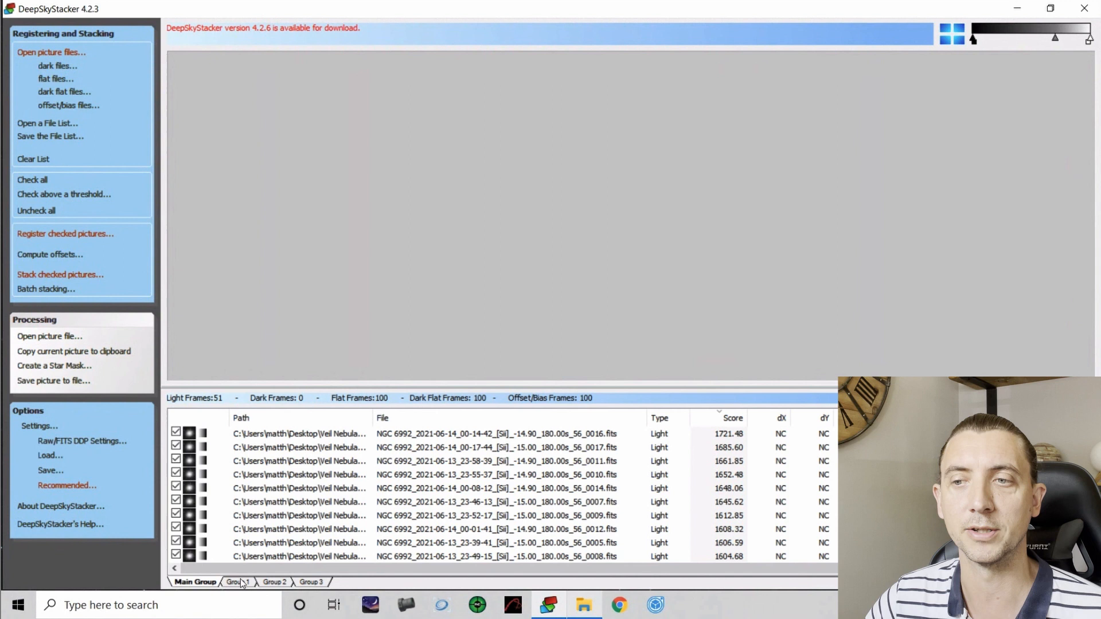
{"action": "left_click", "coordinate": [274, 583]}
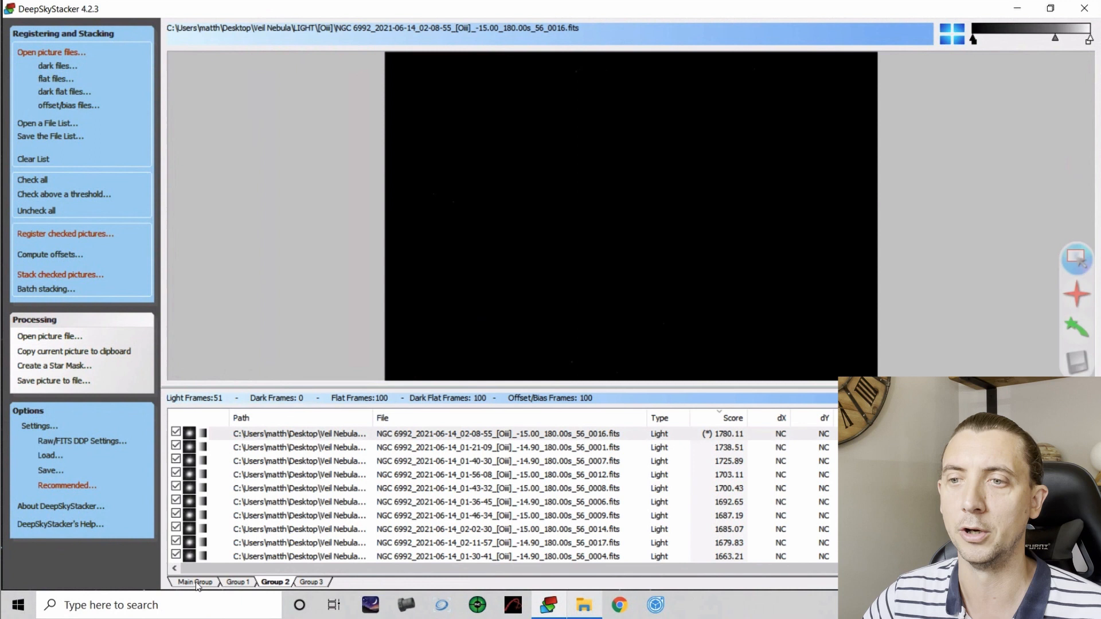
In Main Group, remove the 100 bias, flat and dark flat frames, leaving 17 light frames
{"action": "left_click", "coordinate": [195, 583]}
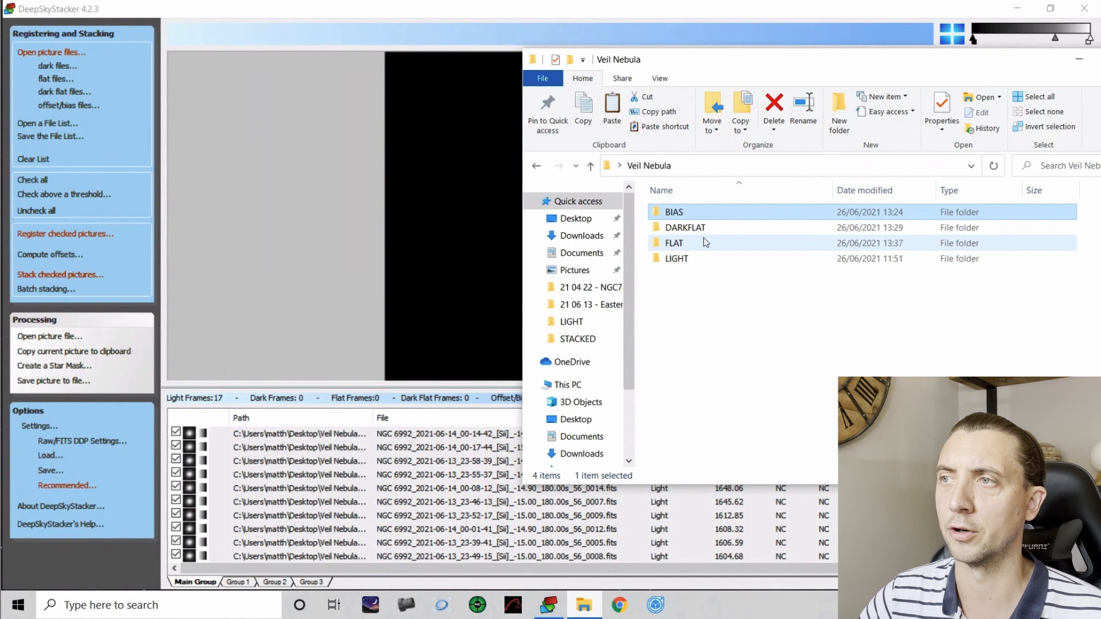
Load one master bias, flat and dark flat, untick other groups, and show the Stacking Steps for 17 lights
{"action": "double_click", "coordinate": [684, 227]}
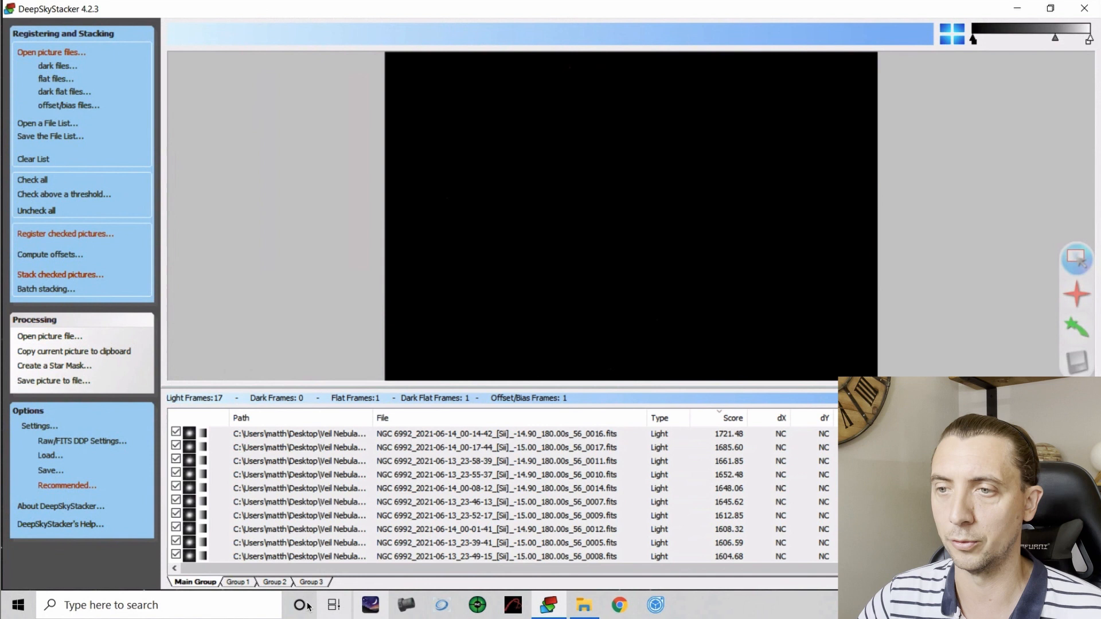
{"action": "left_click", "coordinate": [274, 583]}
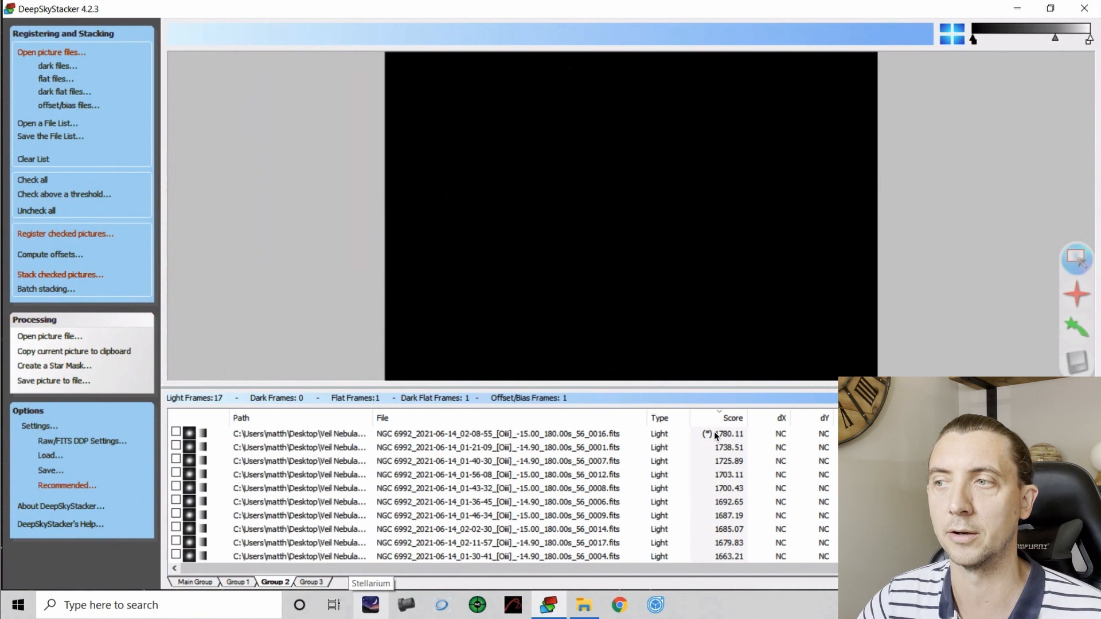
{"action": "left_click", "coordinate": [60, 274]}
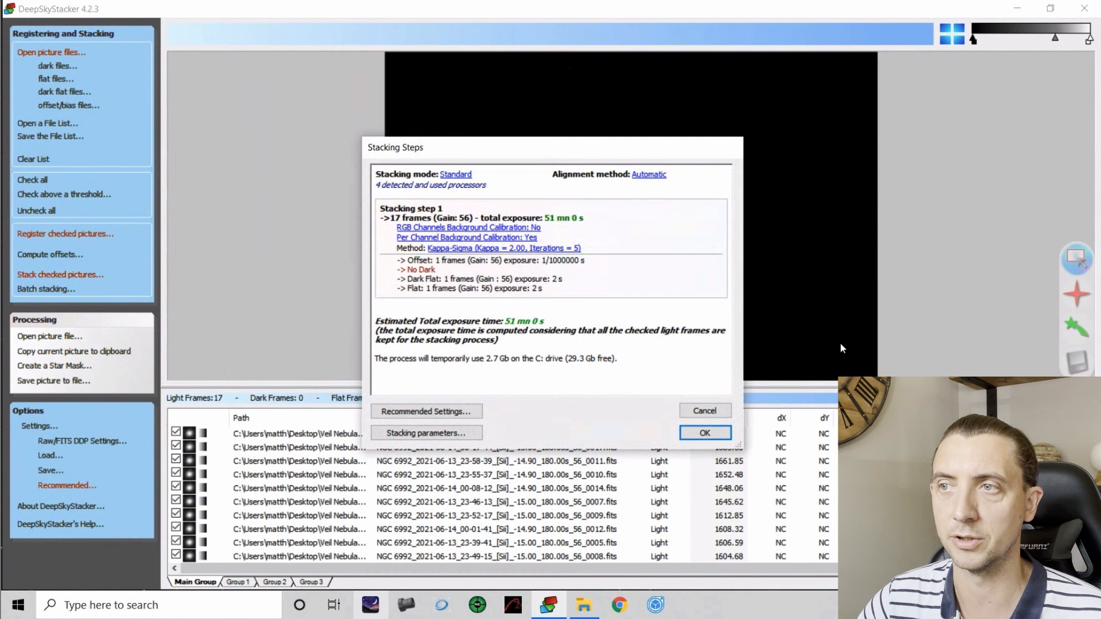
{"action": "left_click", "coordinate": [703, 432]}
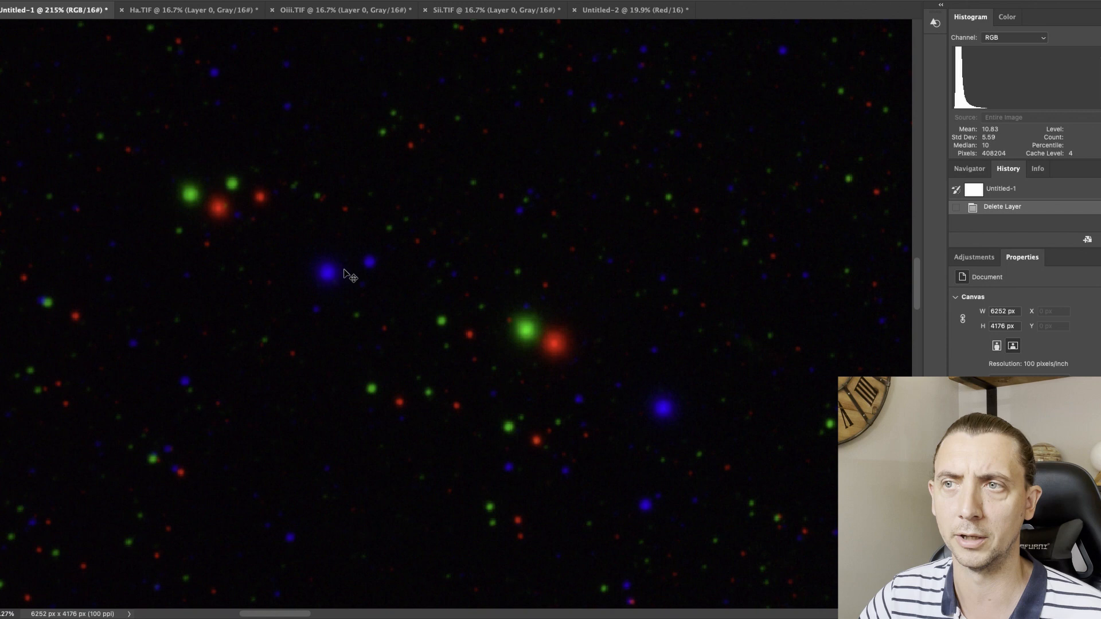
{"action": "mouse_move", "coordinate": [236, 227]}
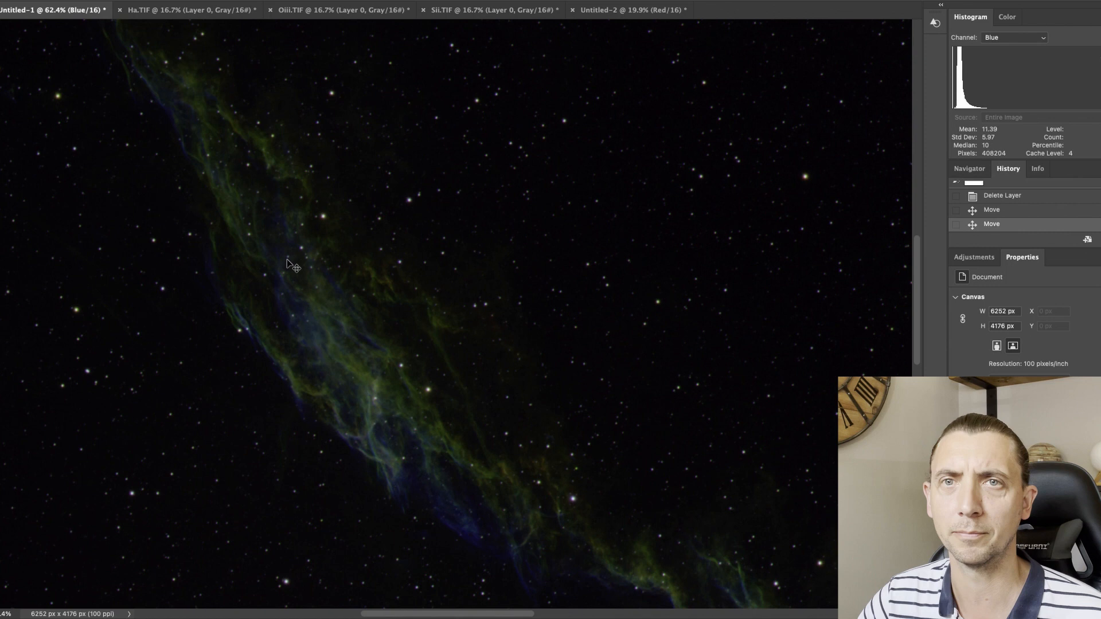
Shift the blue channel with the Move tool so stars' colour copies overlap
{"action": "left_click_drag", "start_coordinate": [290, 264], "coordinate": [394, 325]}
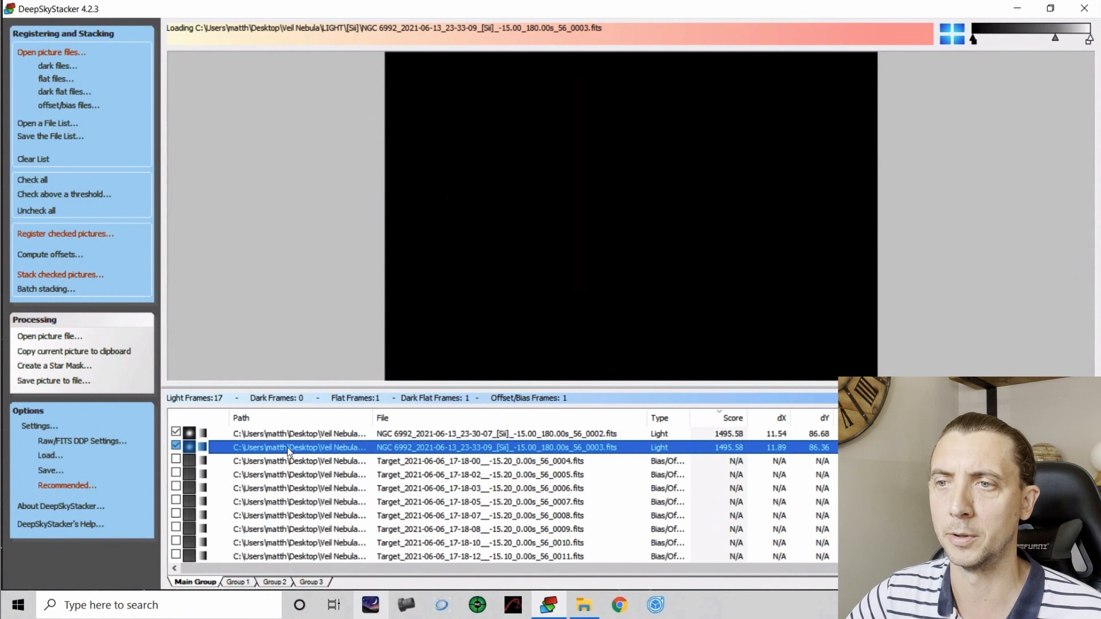
In Main Group, select the second SII light frame and bring up its context options
{"action": "right_click", "coordinate": [298, 447]}
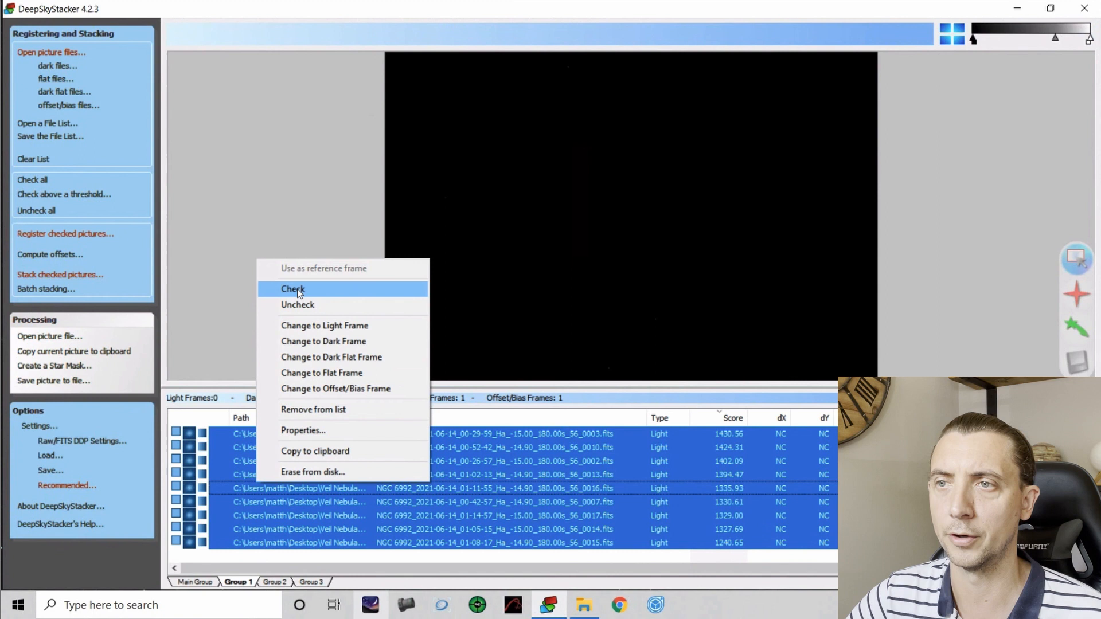
Check all Group 1 Ha light frames and begin computing their stacking offsets
{"action": "left_click", "coordinate": [292, 289]}
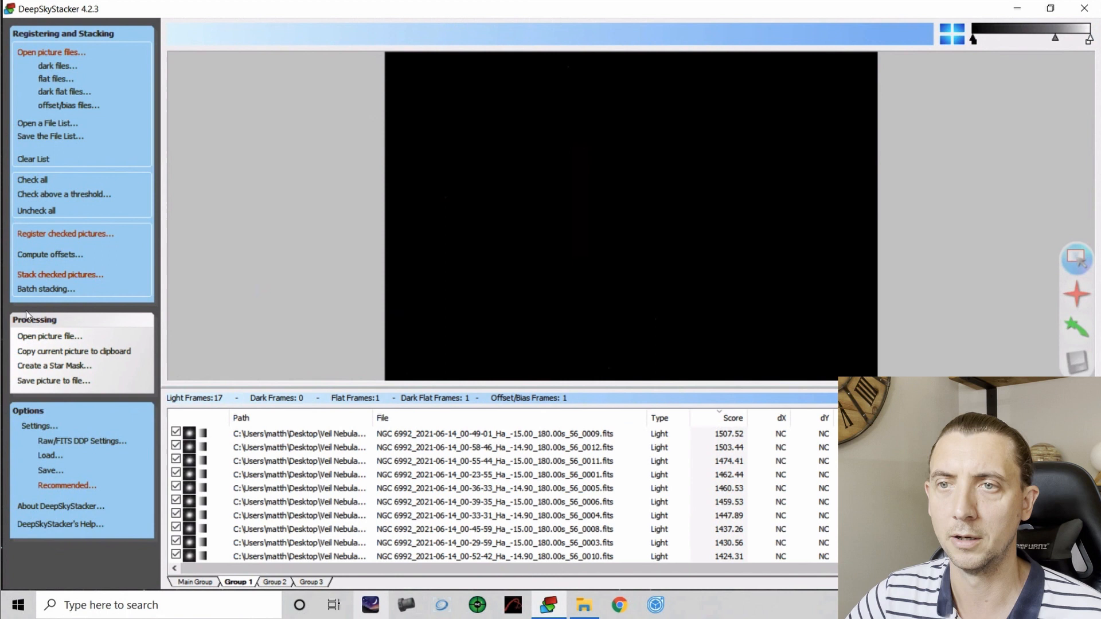
{"action": "left_click", "coordinate": [49, 255]}
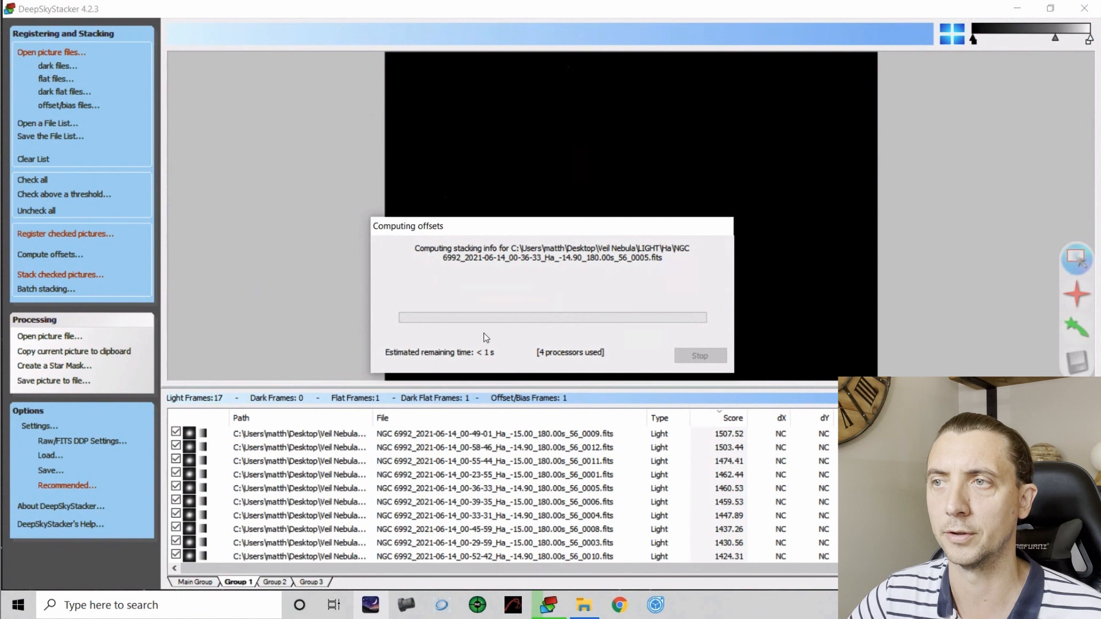